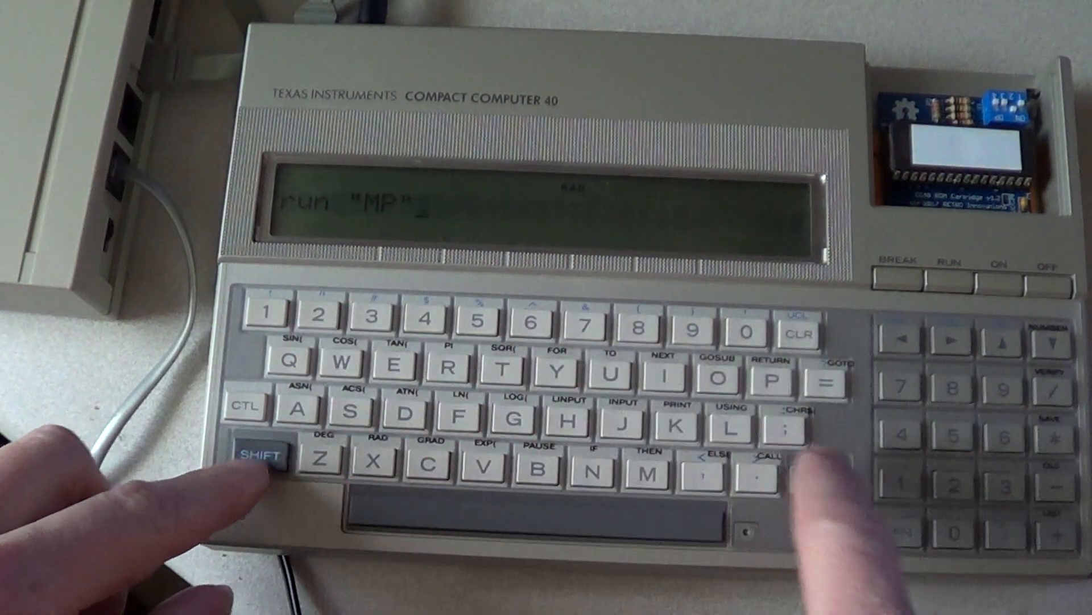
# Run "MP" from BASIC and continue past the copyright and welcome screens to the options.
pyautogui.click(819, 481)
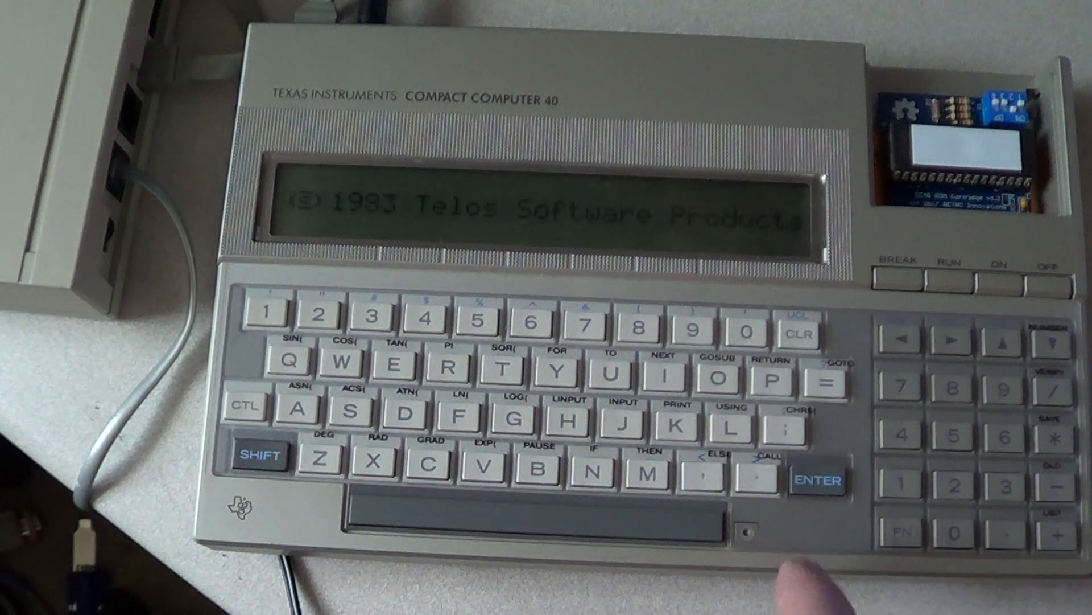
pyautogui.click(820, 480)
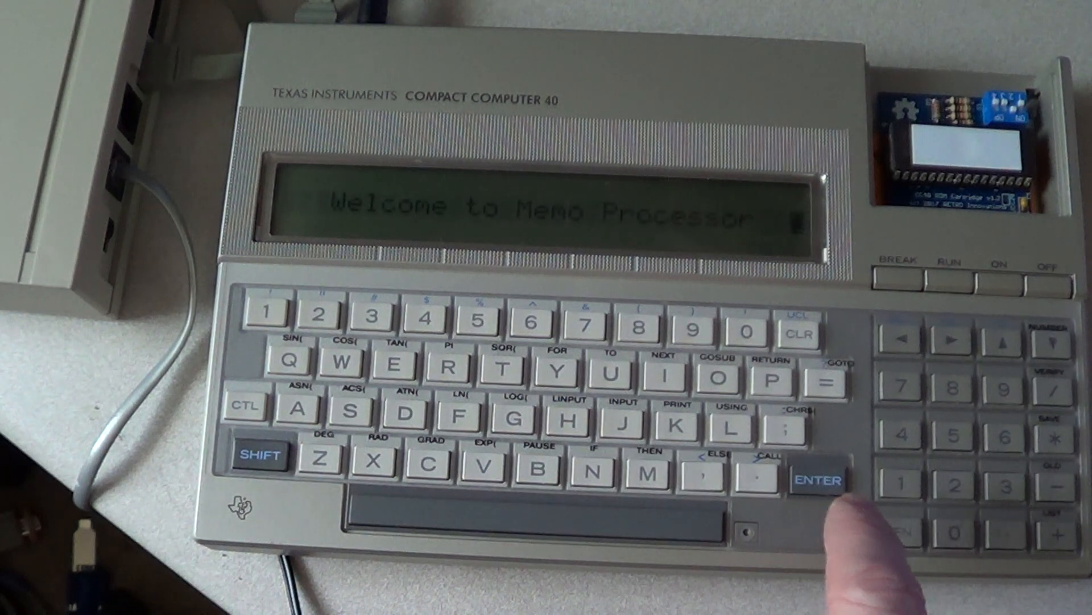
pyautogui.click(819, 478)
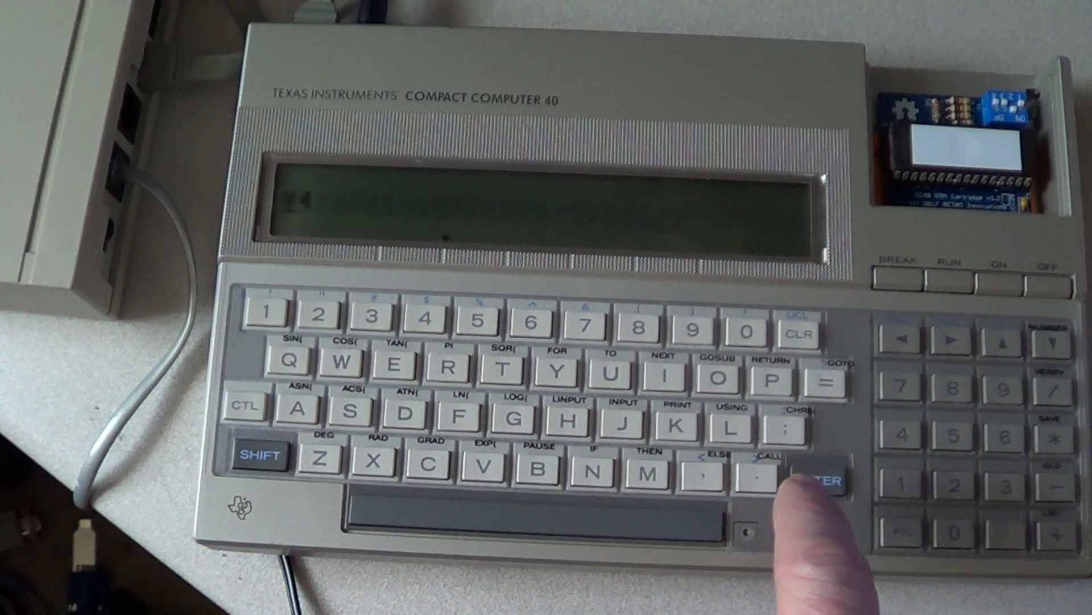
pyautogui.click(823, 482)
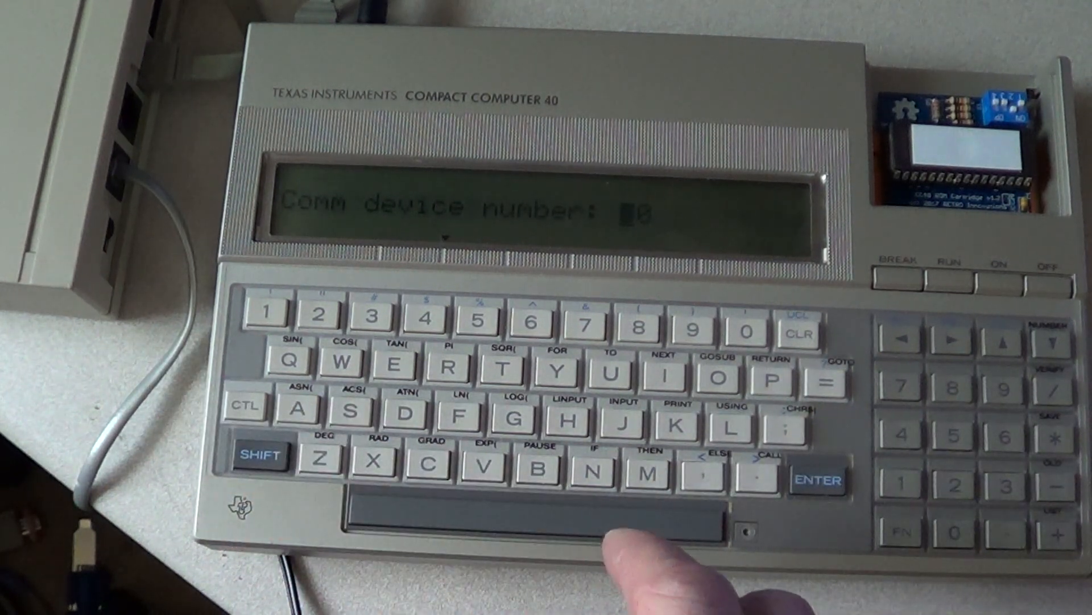
# Accept comm device number 0, no receive parity check and full duplex.
pyautogui.click(820, 479)
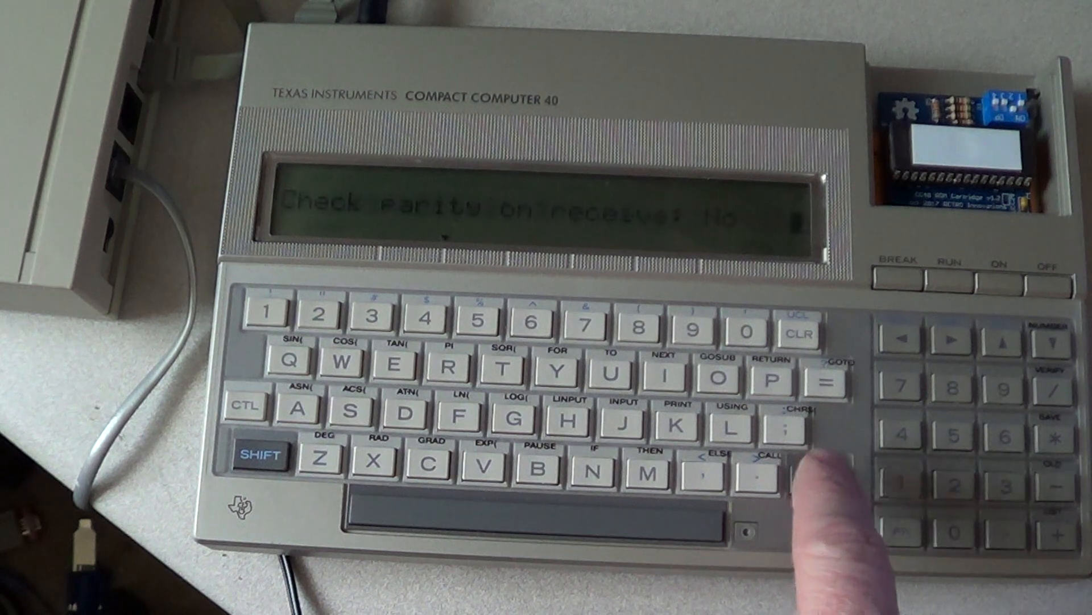
pyautogui.click(820, 479)
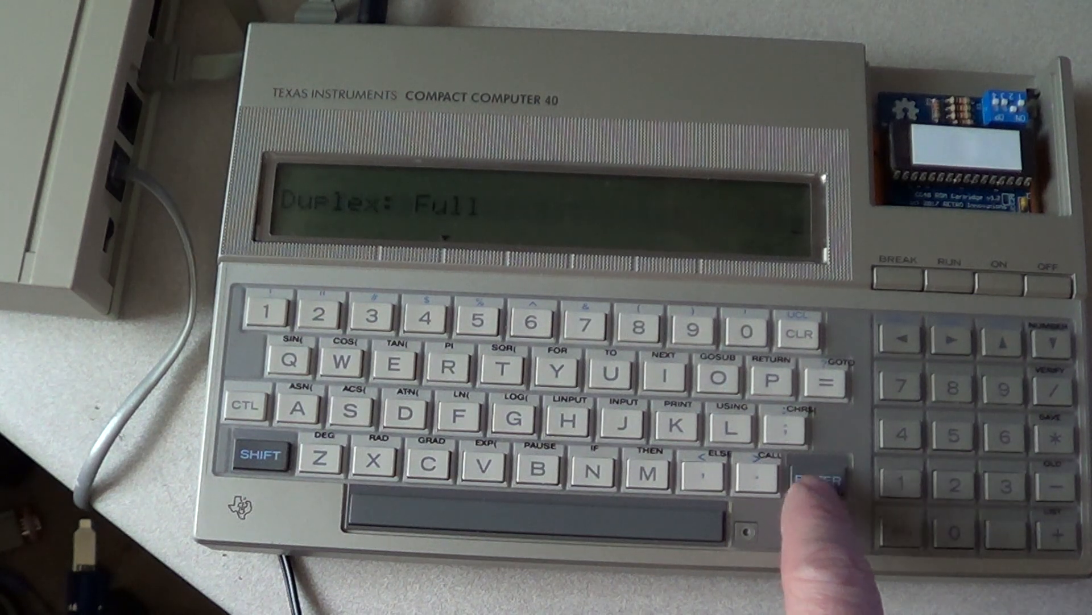
pyautogui.click(823, 478)
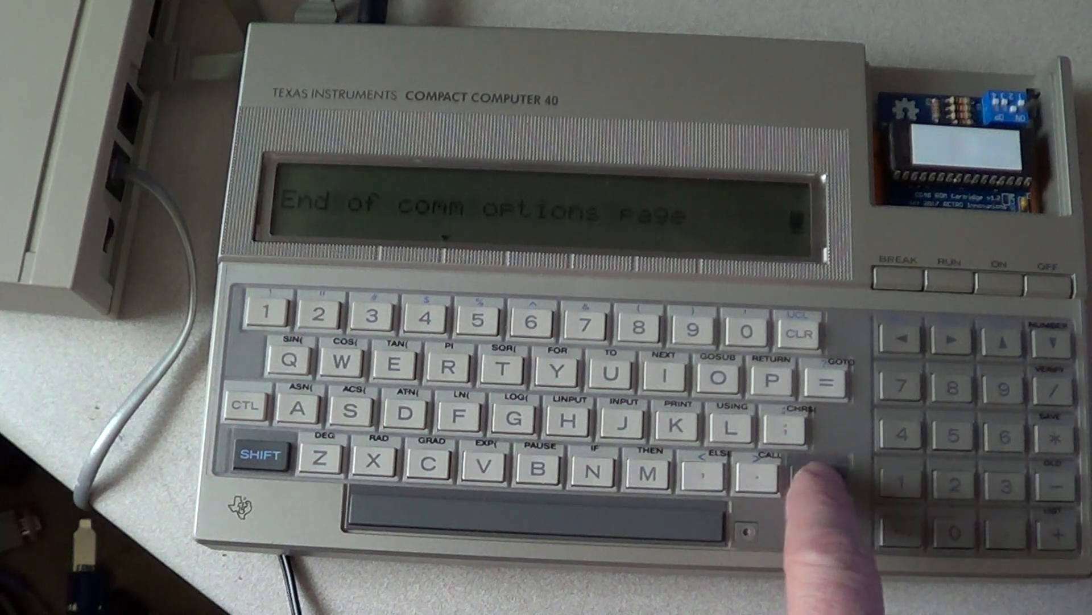
# Leave the end-of-comm-options page so the screen reports Now in Communications.
pyautogui.click(821, 479)
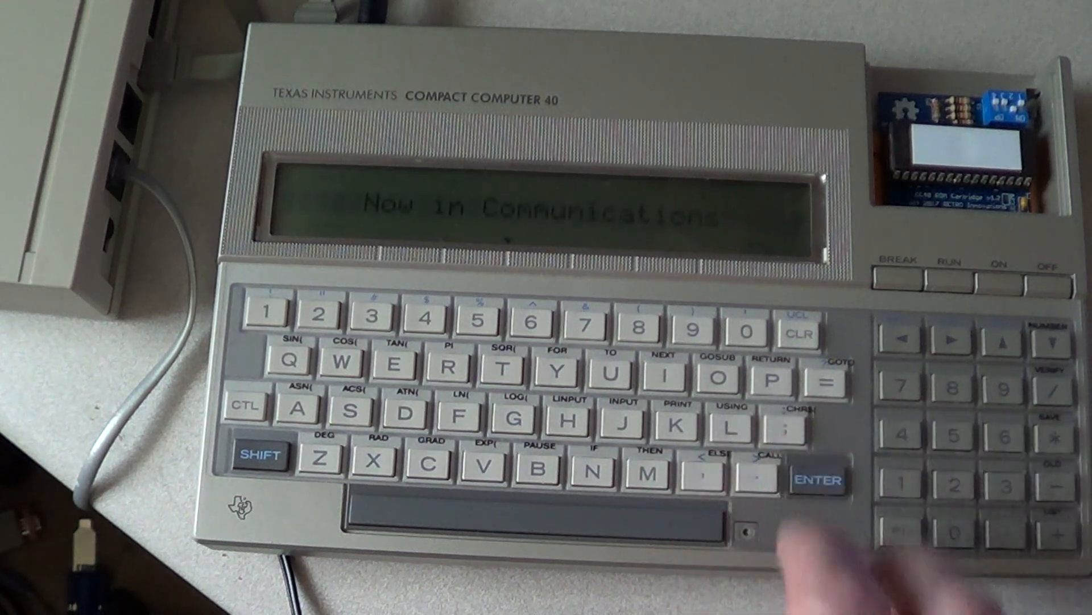